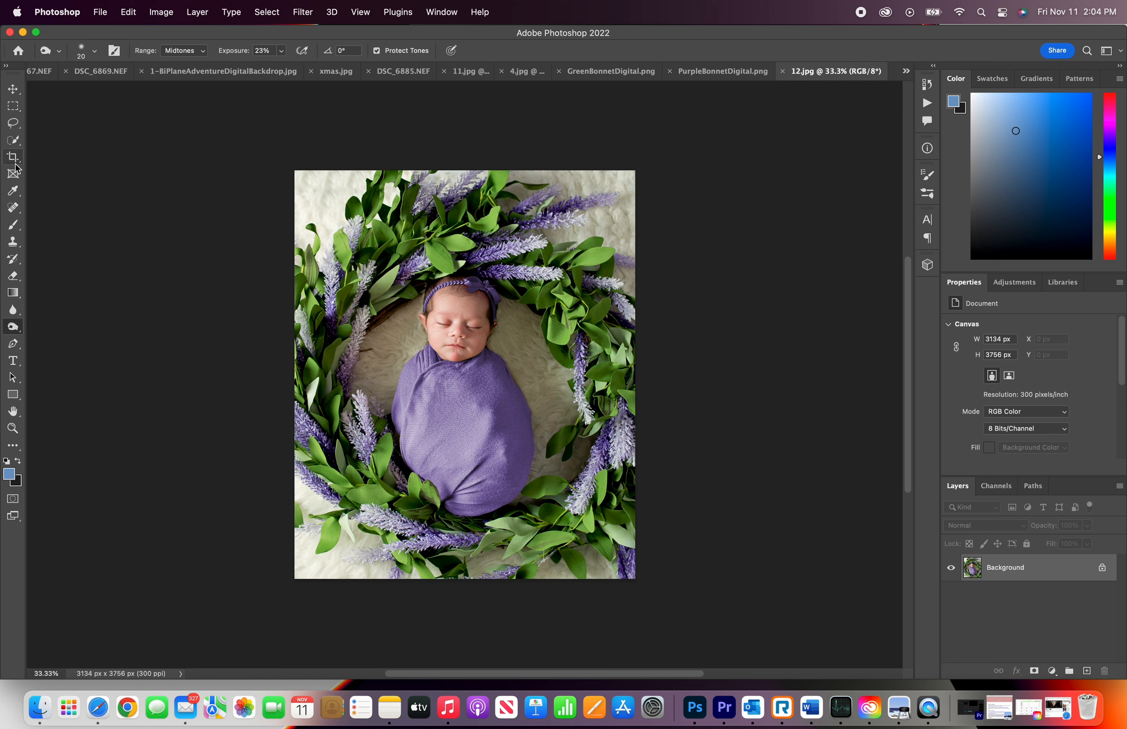
mouse_move(13, 156)
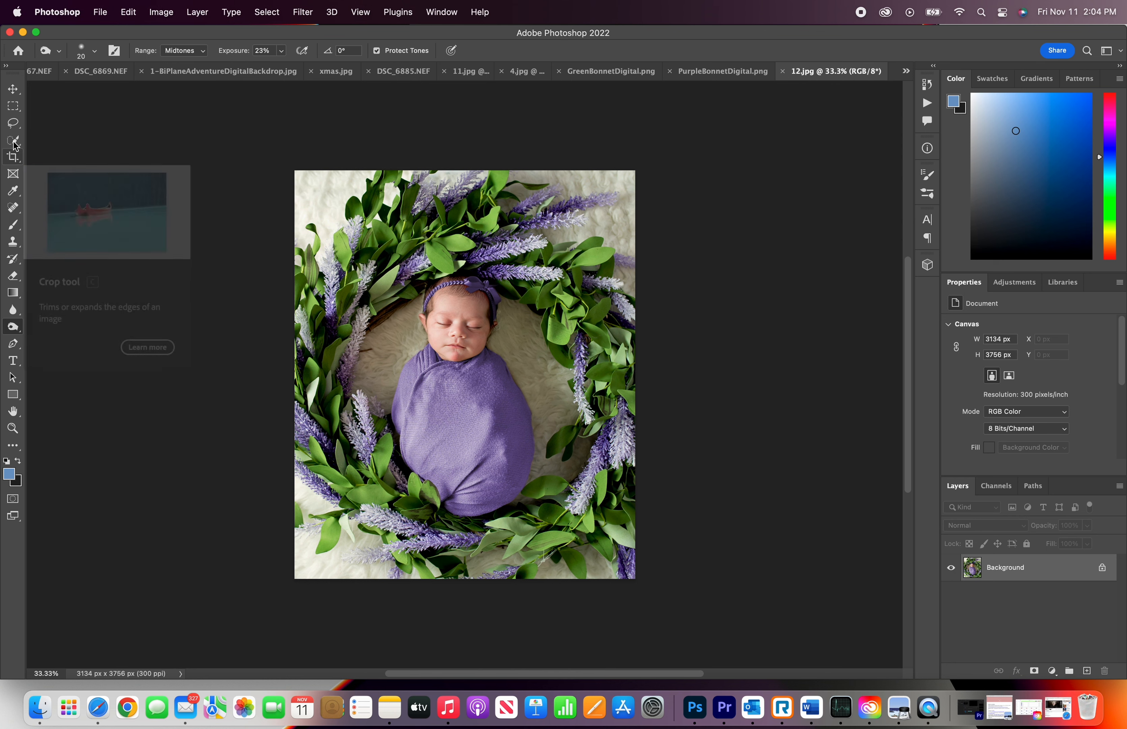
Step: Pick the Lasso tool to draw a freehand selection around the baby's face in 12.jpg
left_click(13, 122)
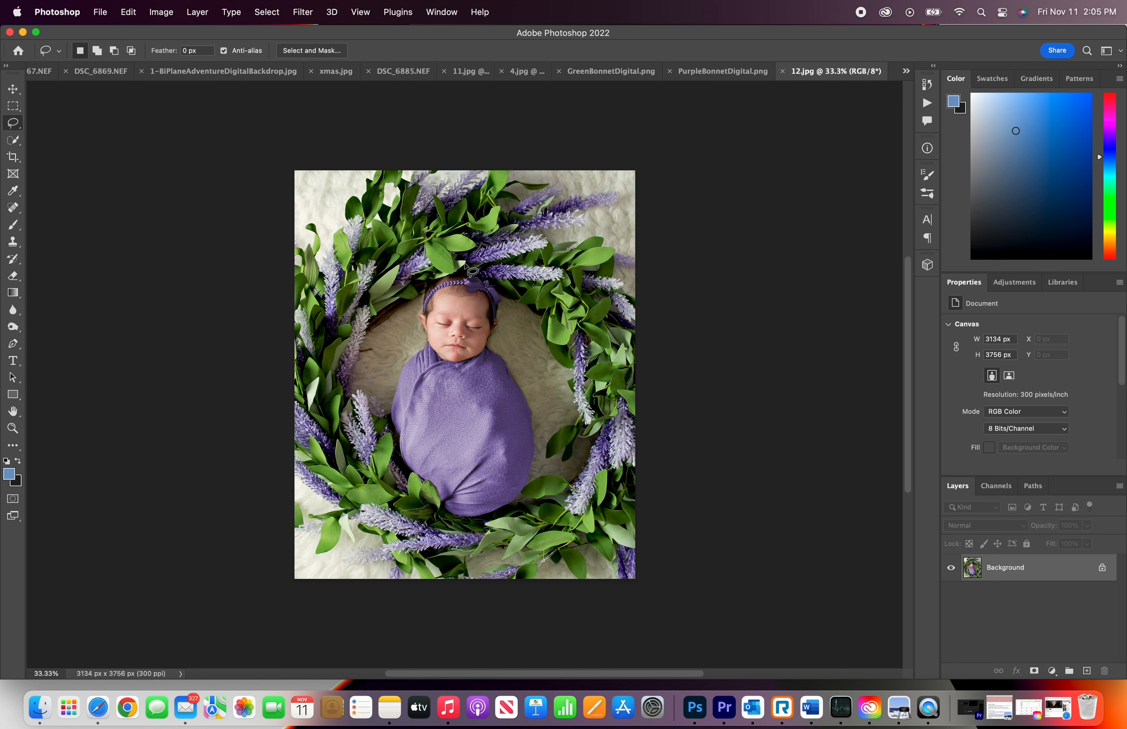
mouse_move(426, 348)
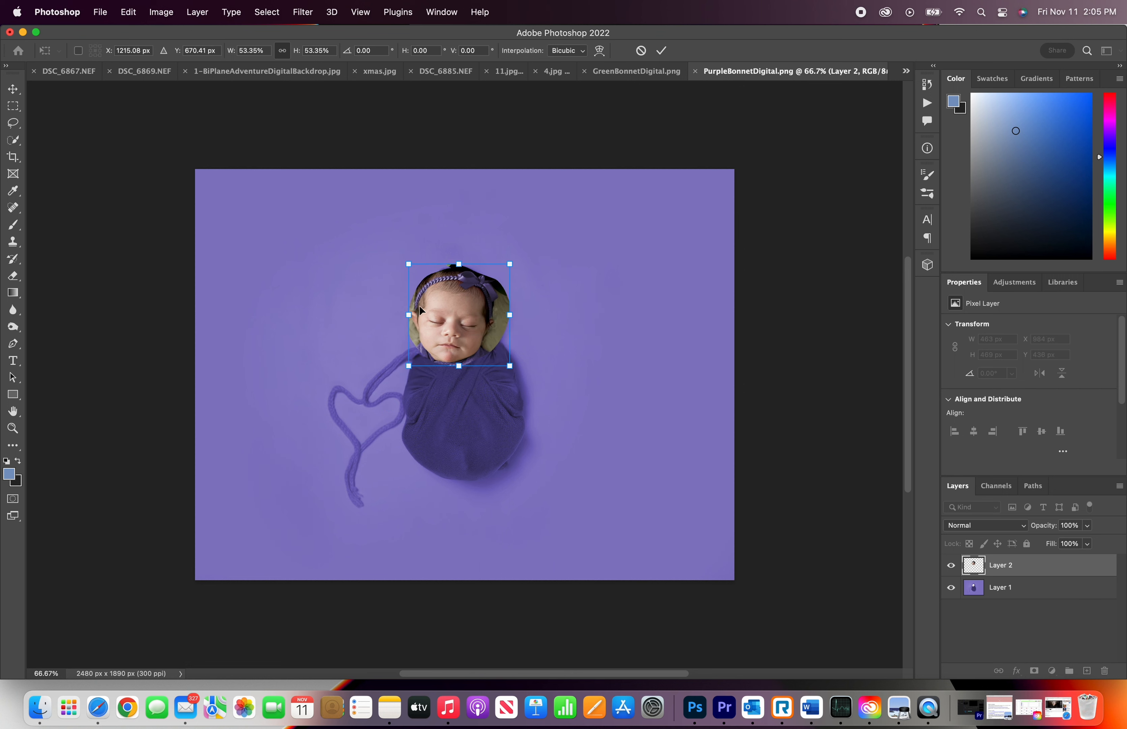
mouse_move(489, 295)
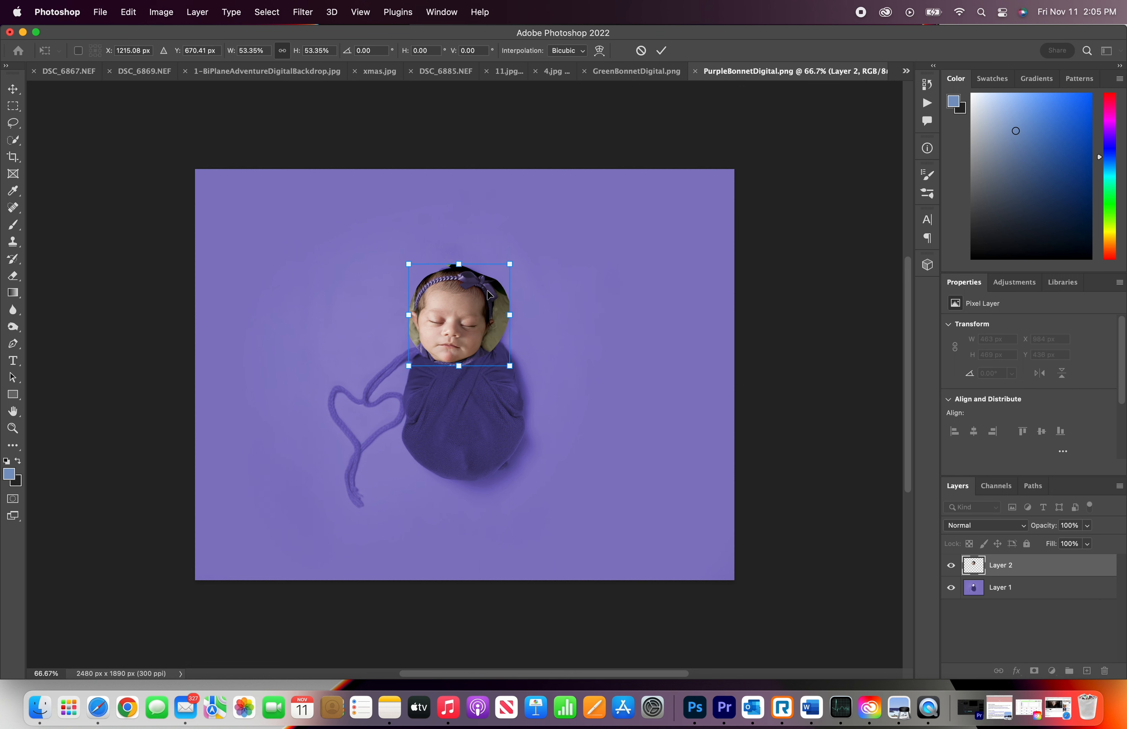
mouse_move(416, 291)
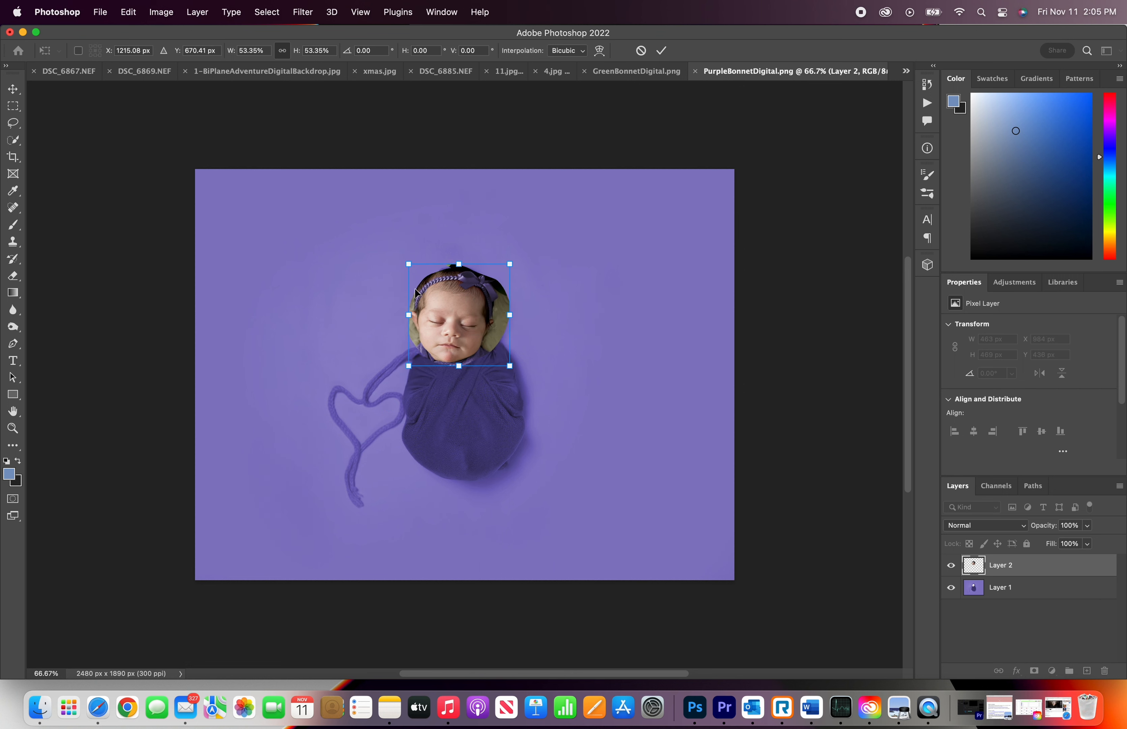
Step: Commit the pasted face's Free Transform at about 53% inside the bonnet
left_click(660, 51)
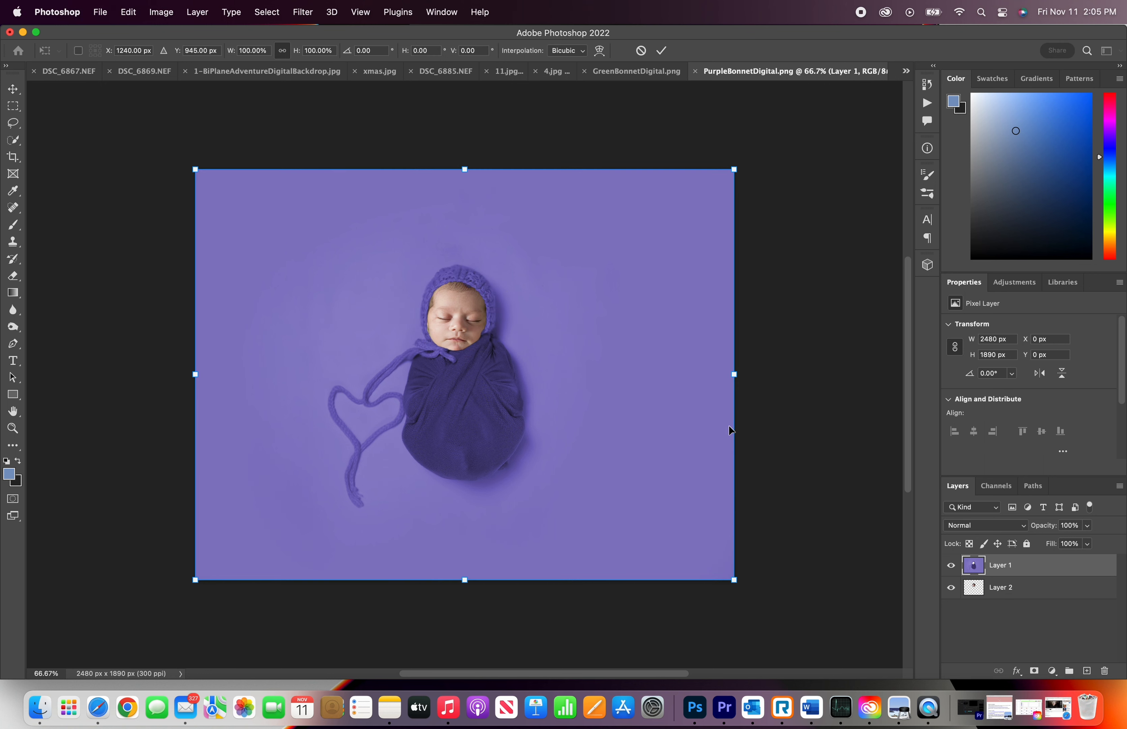
Step: Finish the transform on the backdrop layer so a mask can be added to Layer 1
left_click(1001, 587)
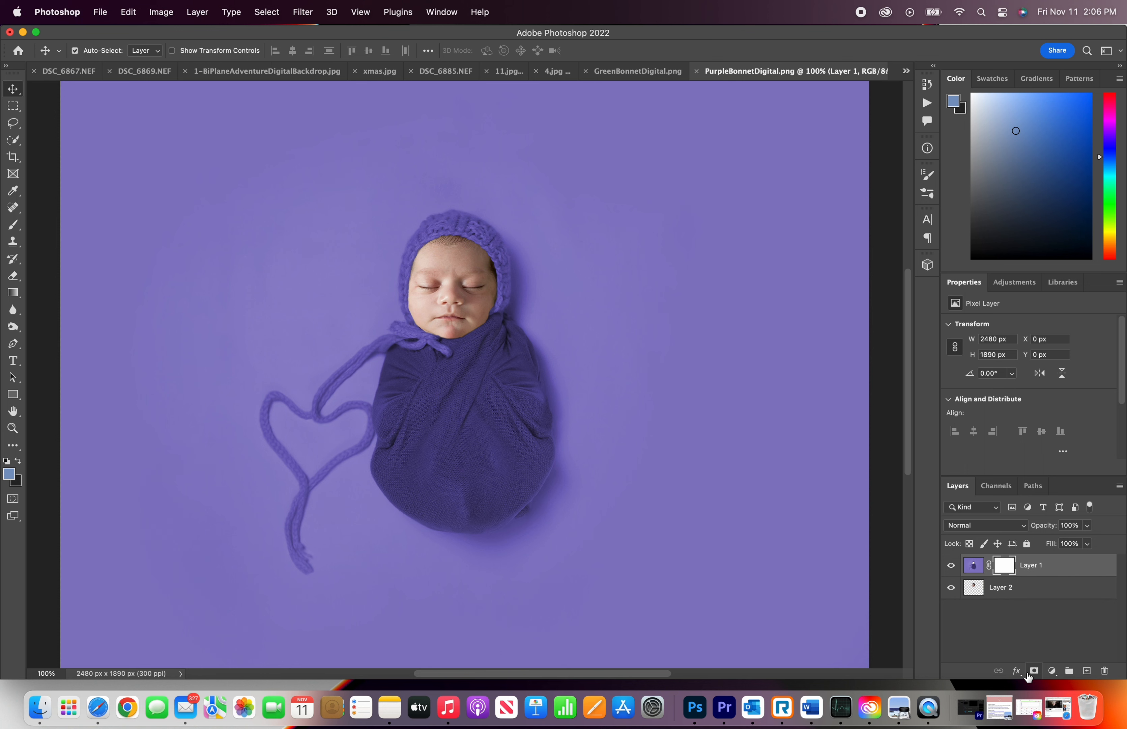
Step: Mask the backdrop layer, paint around the face with a black brush, then make Layer 2 active
left_click(1034, 670)
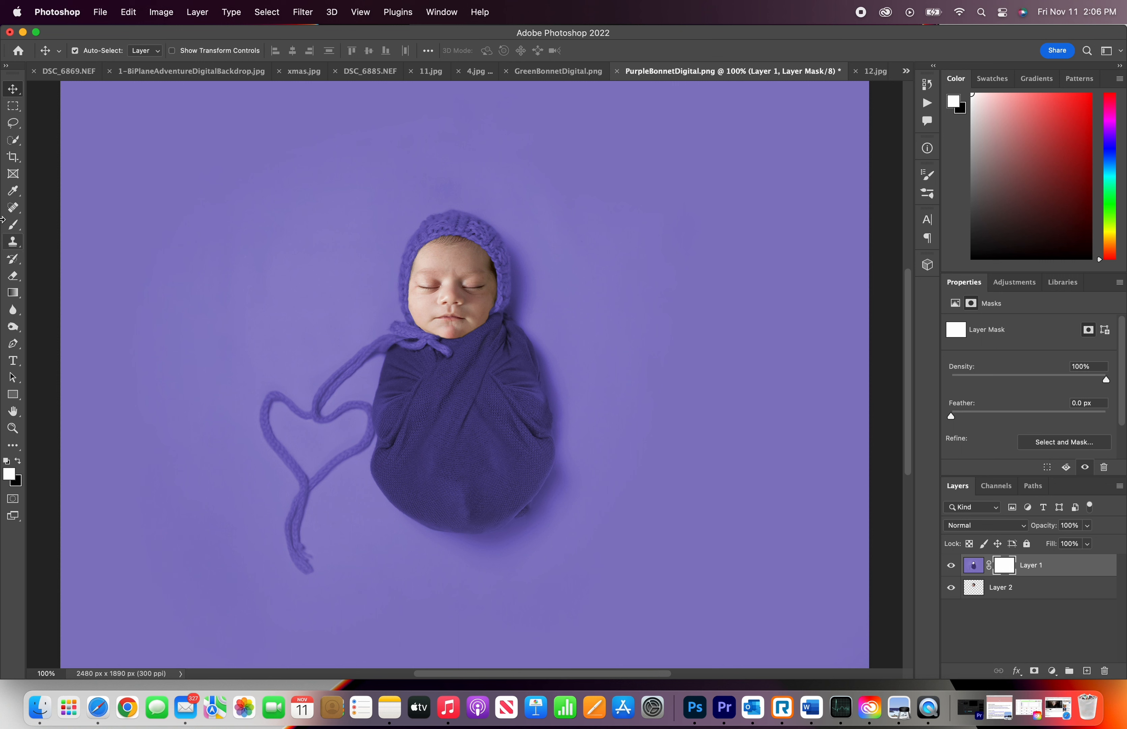
left_click(13, 224)
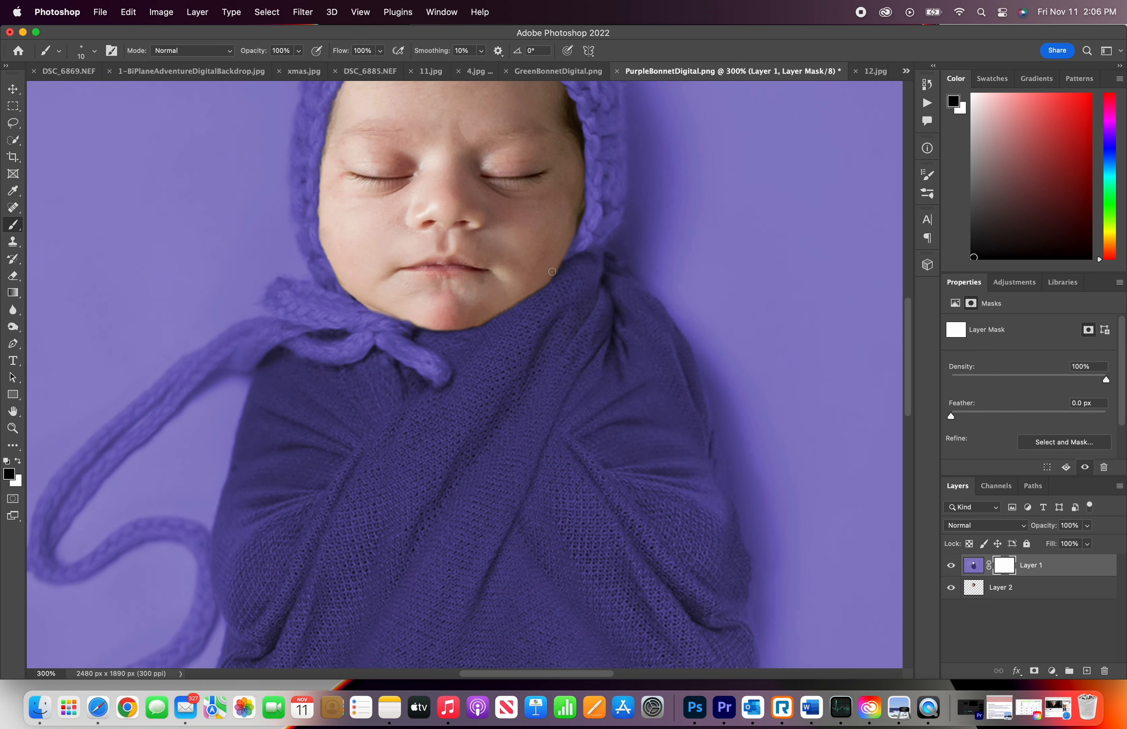
mouse_move(581, 200)
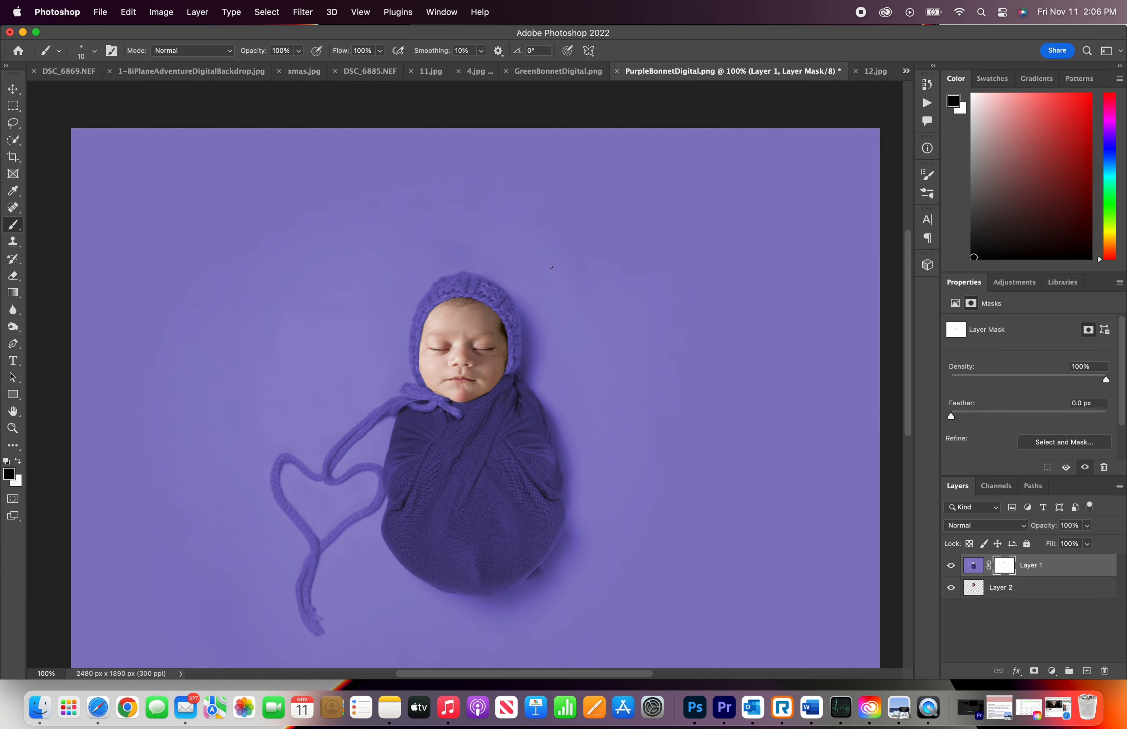
left_click(1000, 586)
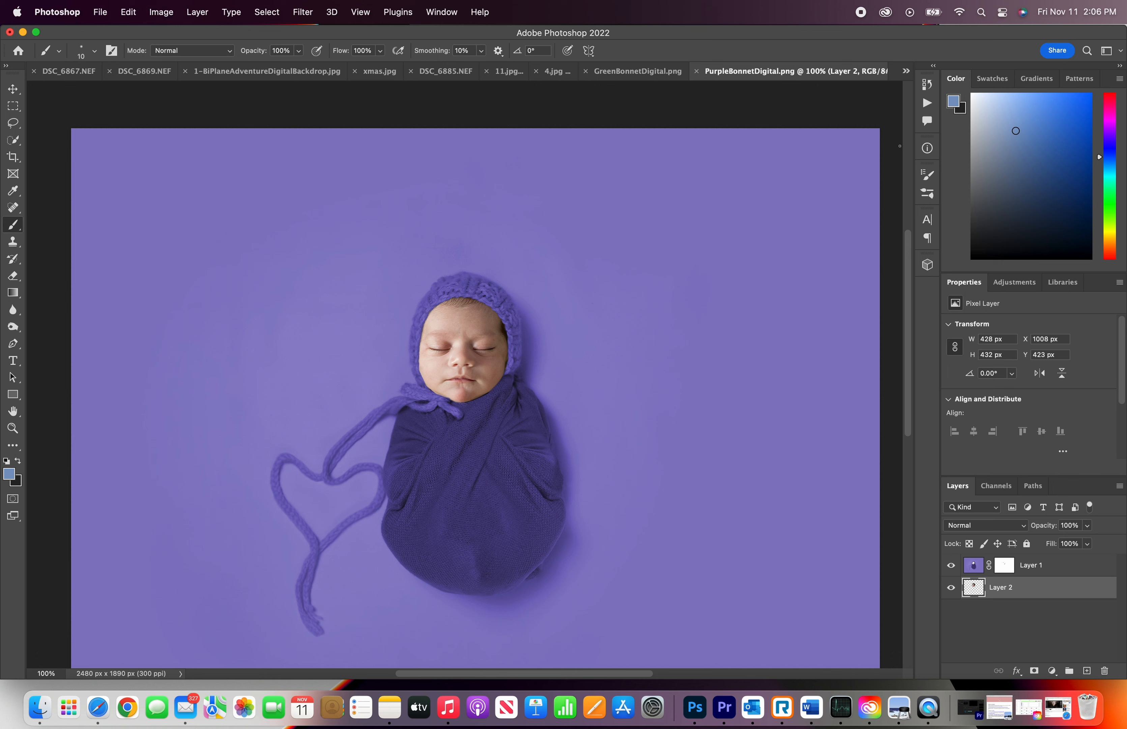
mouse_move(957, 239)
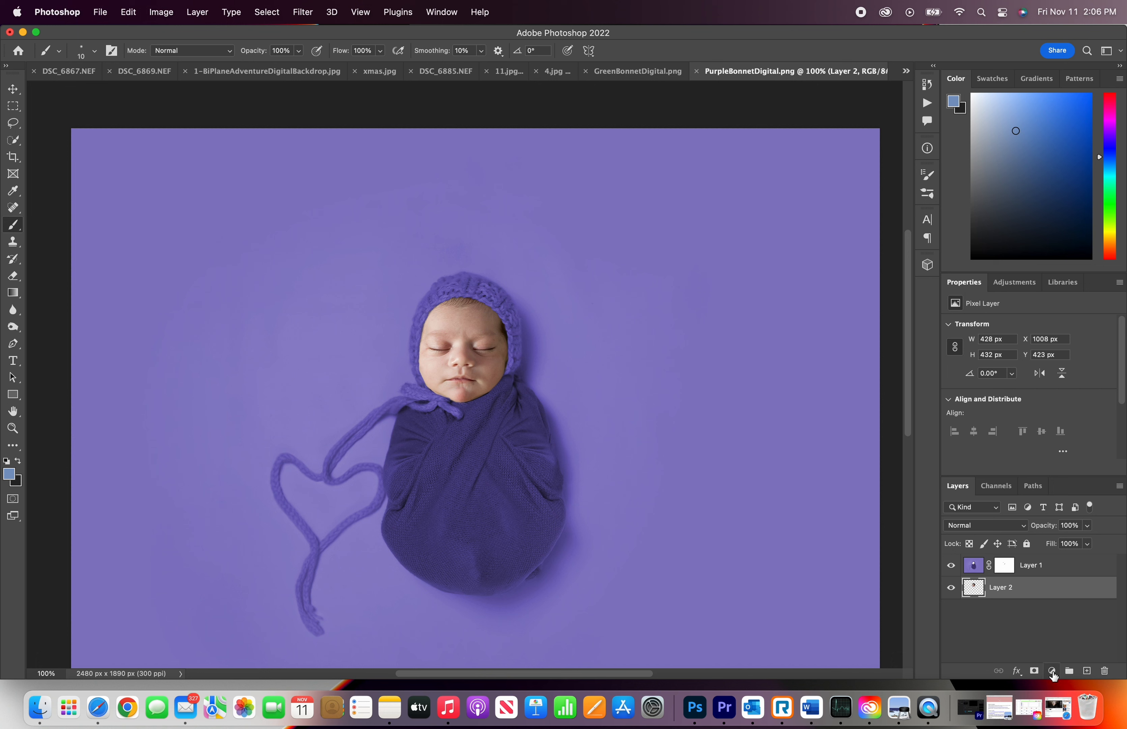
Step: Add a Brightness/Contrast adjustment layer at -18 brightness above the face layer
left_click(1053, 671)
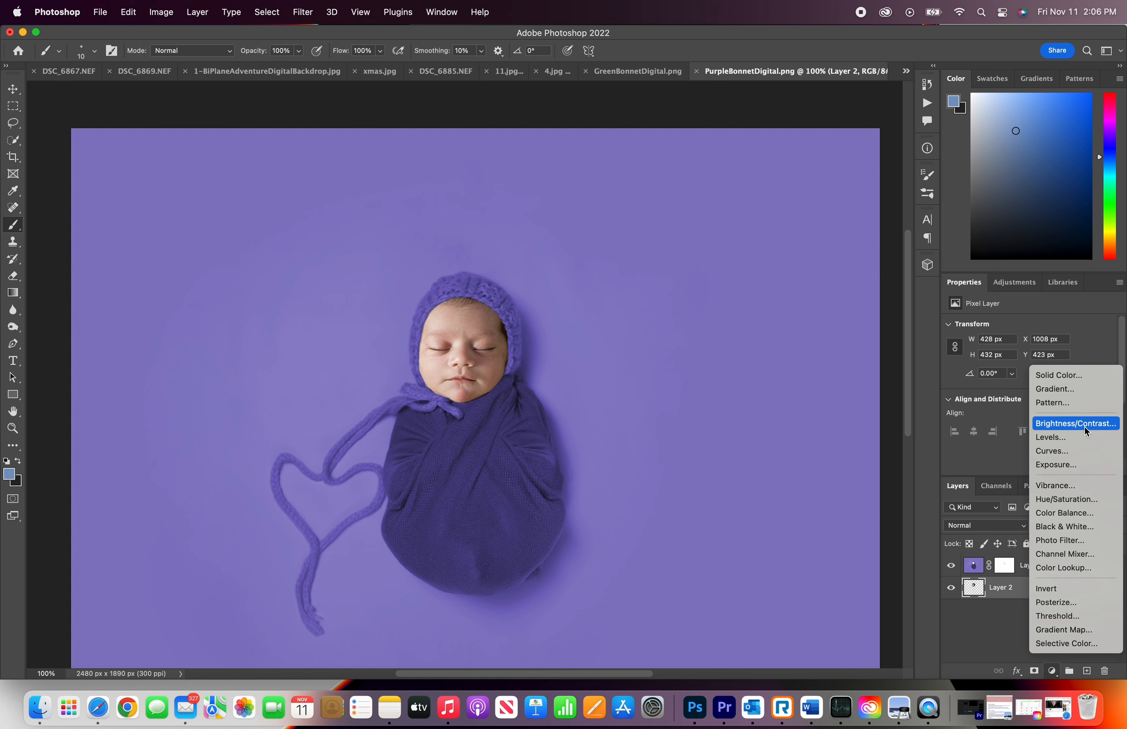
left_click(1076, 423)
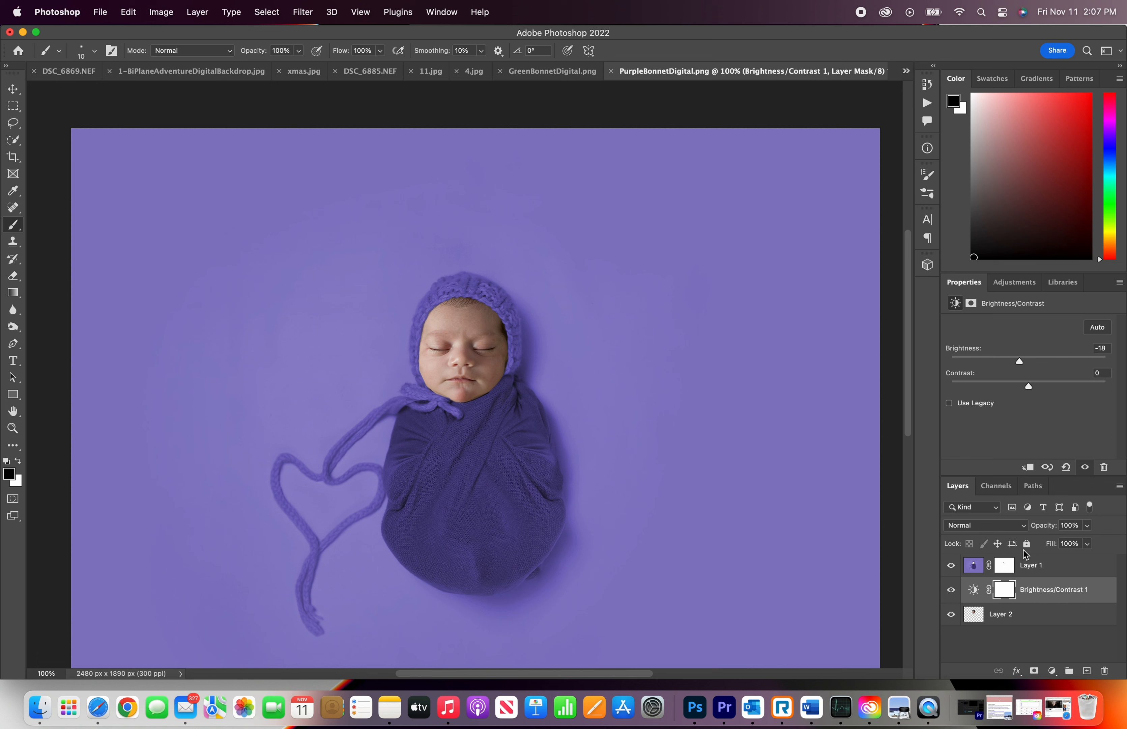
Step: Make the backdrop Layer 1 the active layer, targeting its pixels
left_click(974, 564)
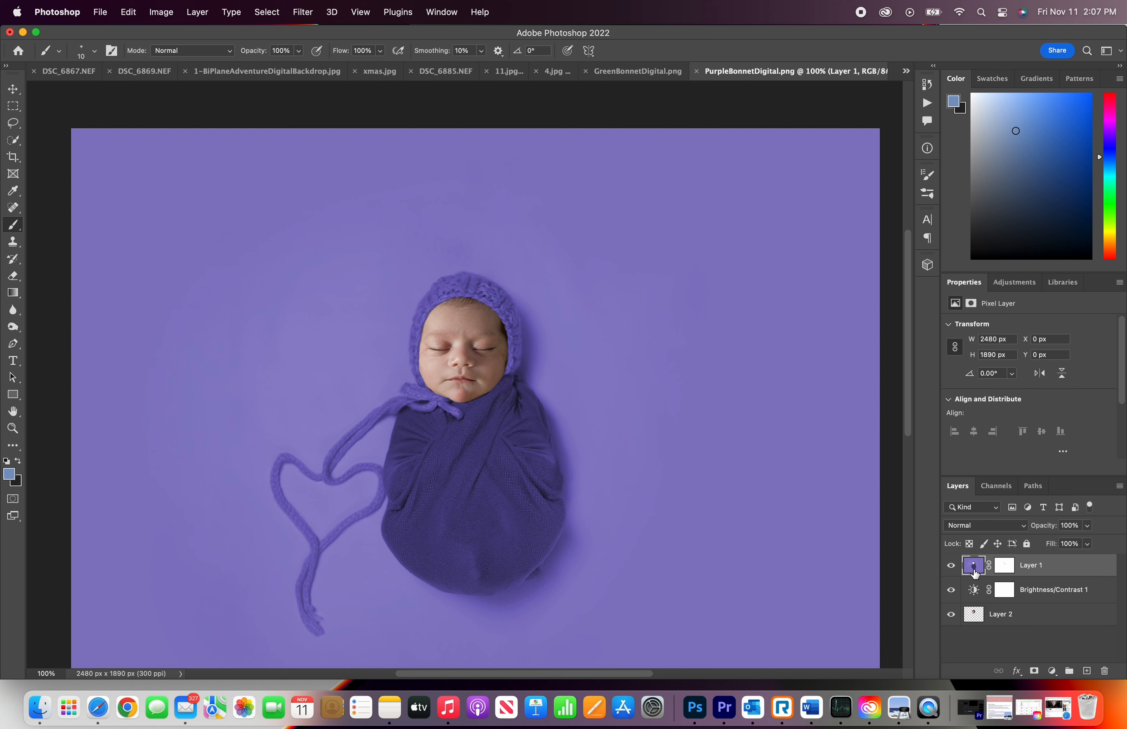
left_click(974, 565)
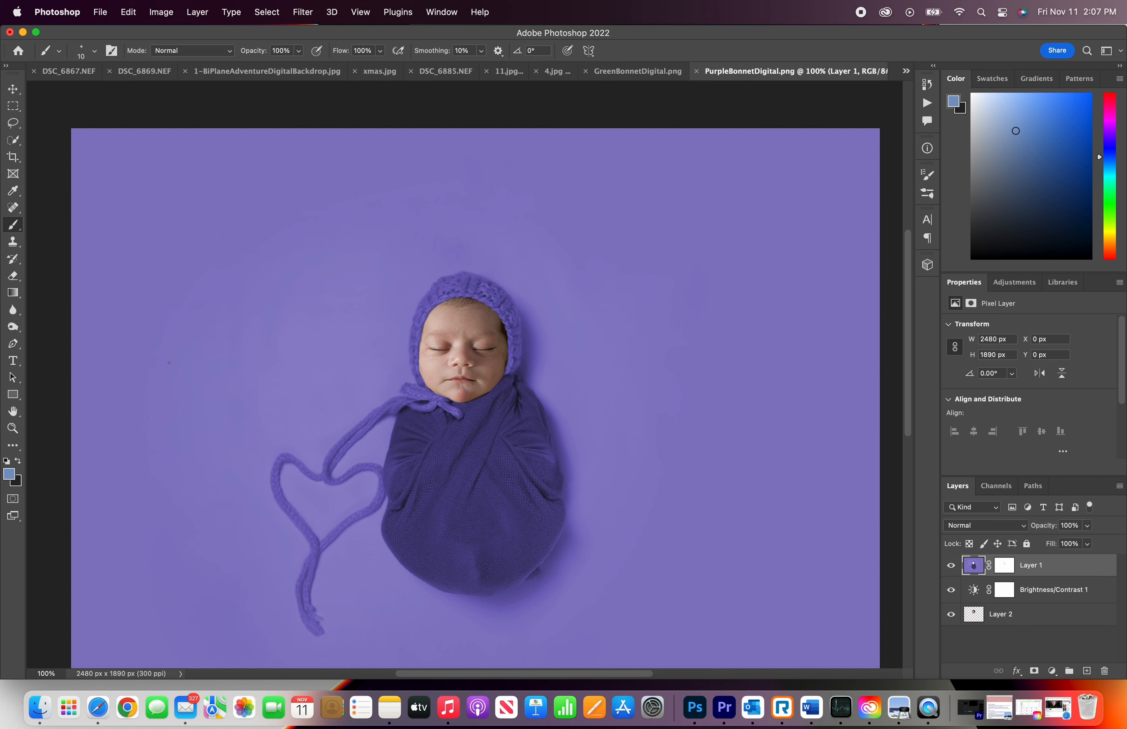
Step: Burn tonal touch-ups around the bonnet edge on Layer 1 with the Dodge/Burn tool at 49% exposure
left_click(12, 326)
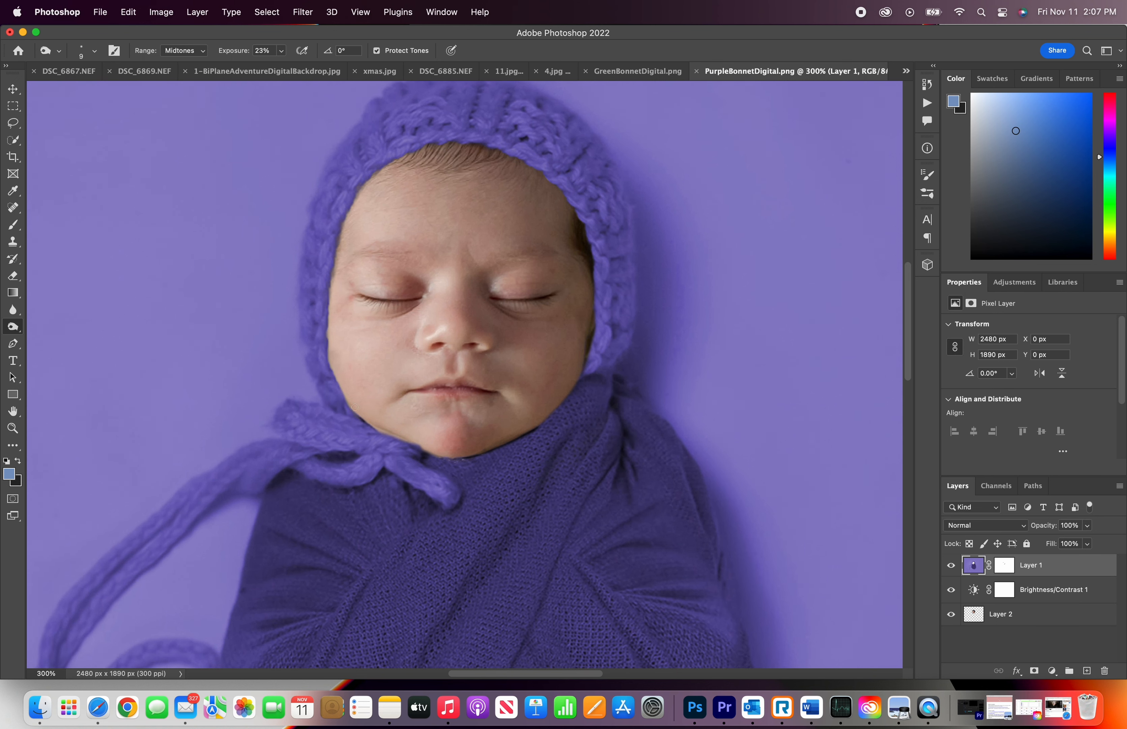
mouse_move(310, 92)
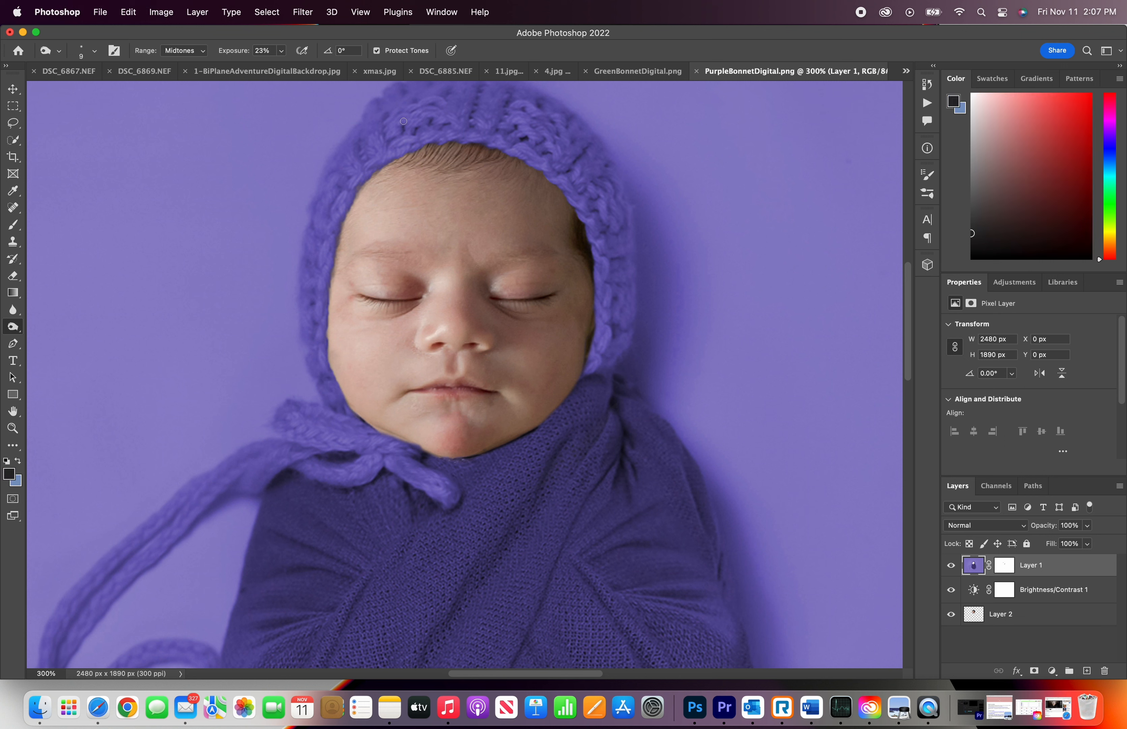
mouse_move(456, 140)
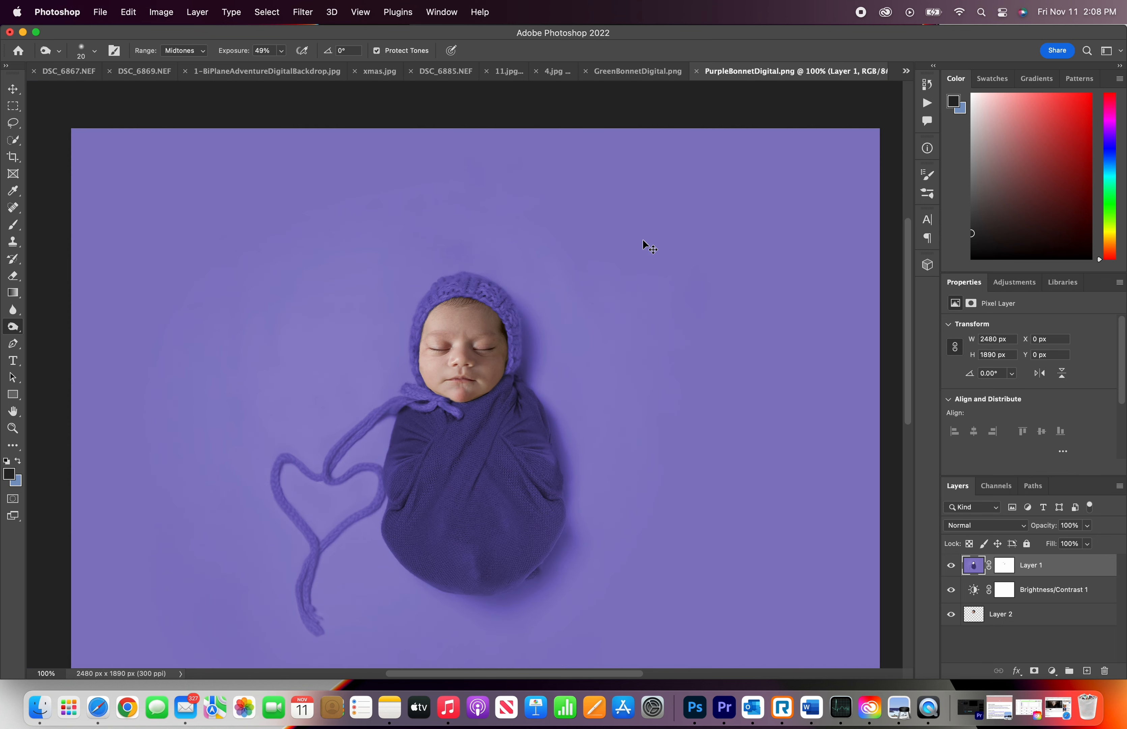
left_click(1000, 613)
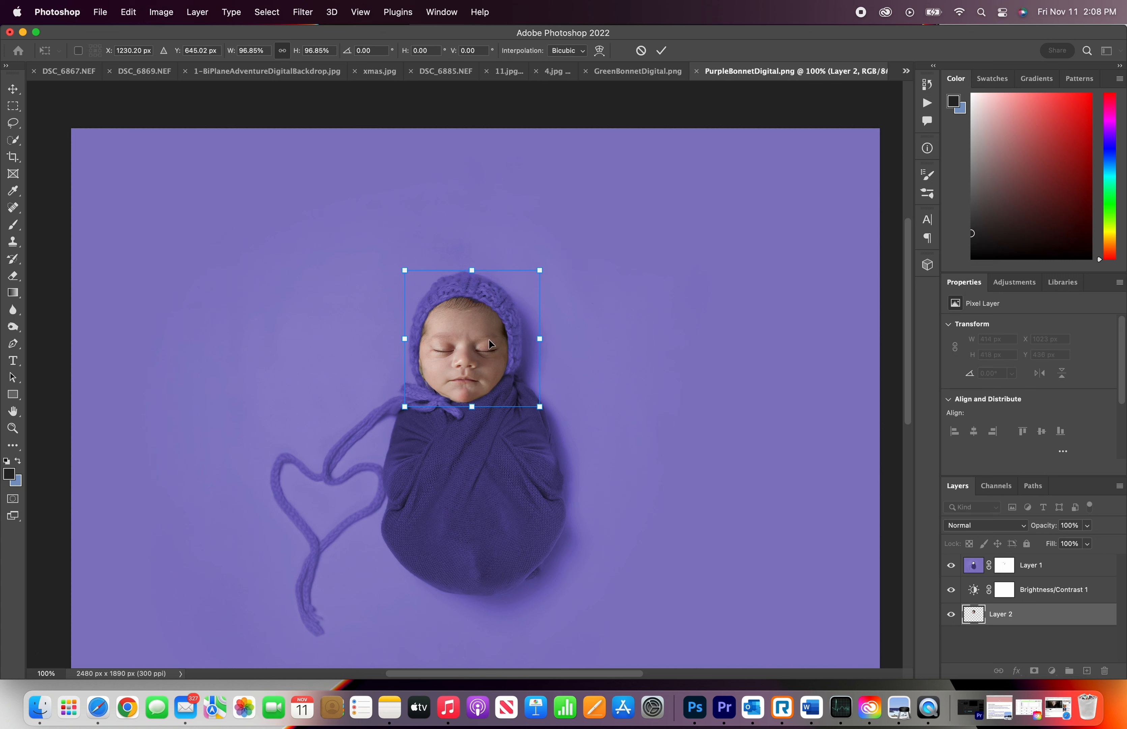
mouse_move(531, 367)
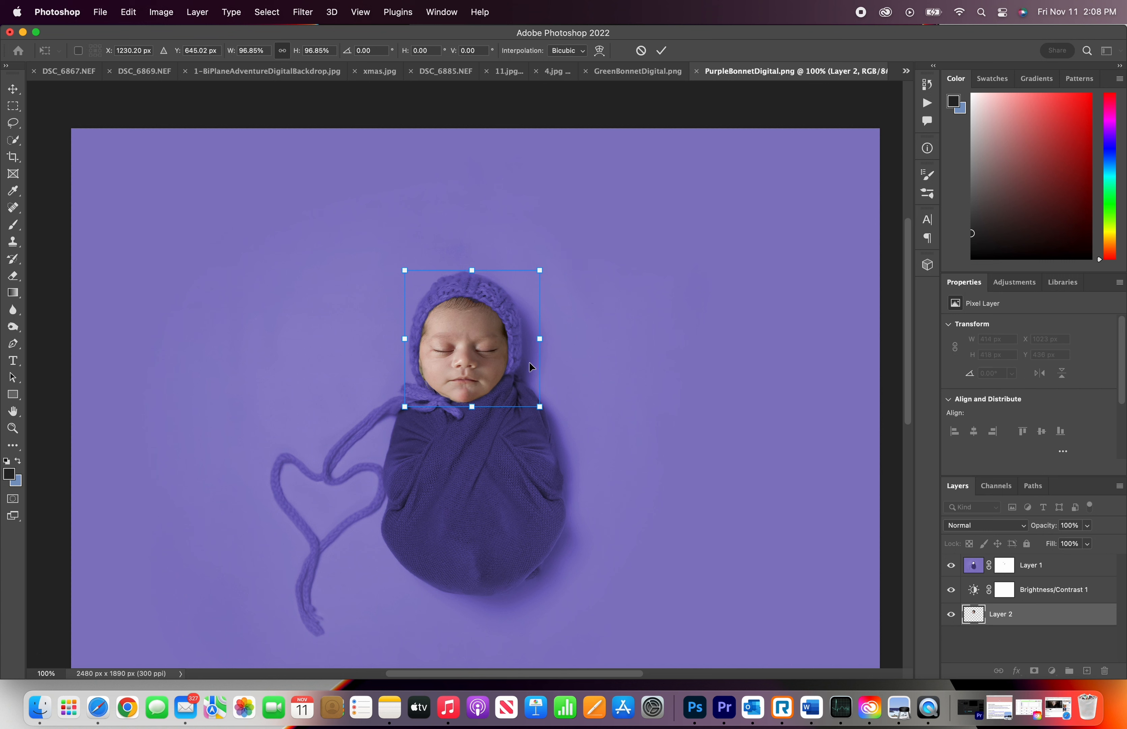
Step: Shift the face slightly right within the bonnet opening and commit its position
left_click_drag(472, 338, 480, 338)
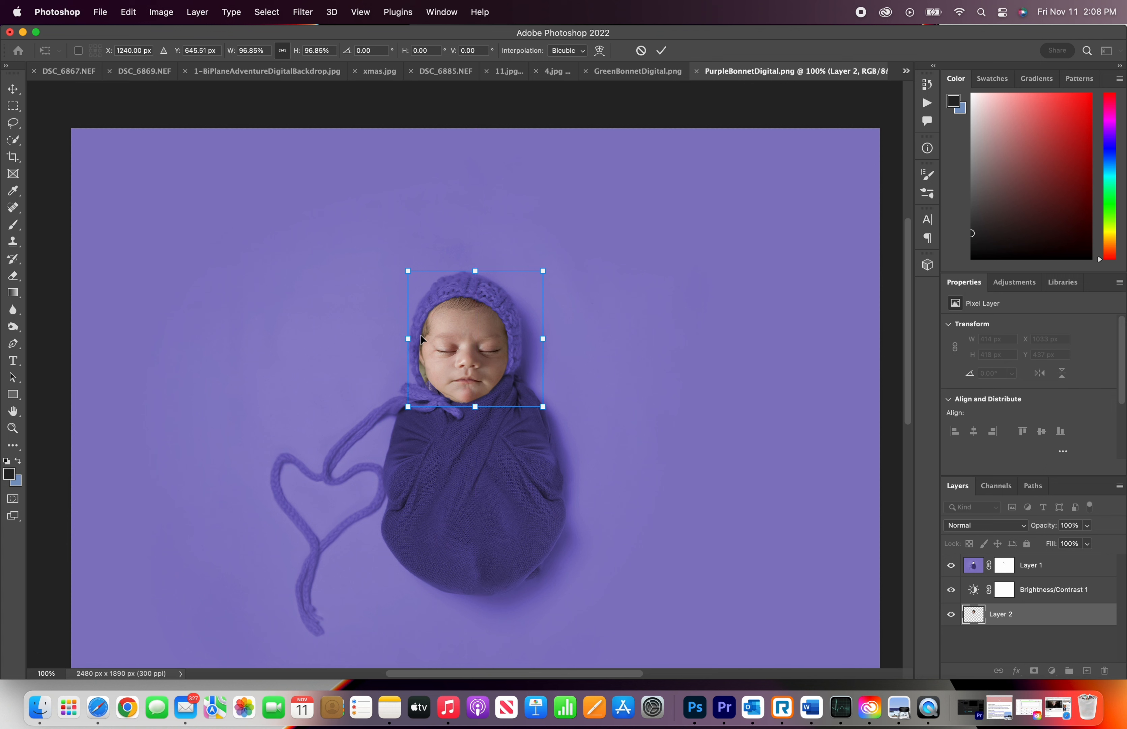
mouse_move(490, 367)
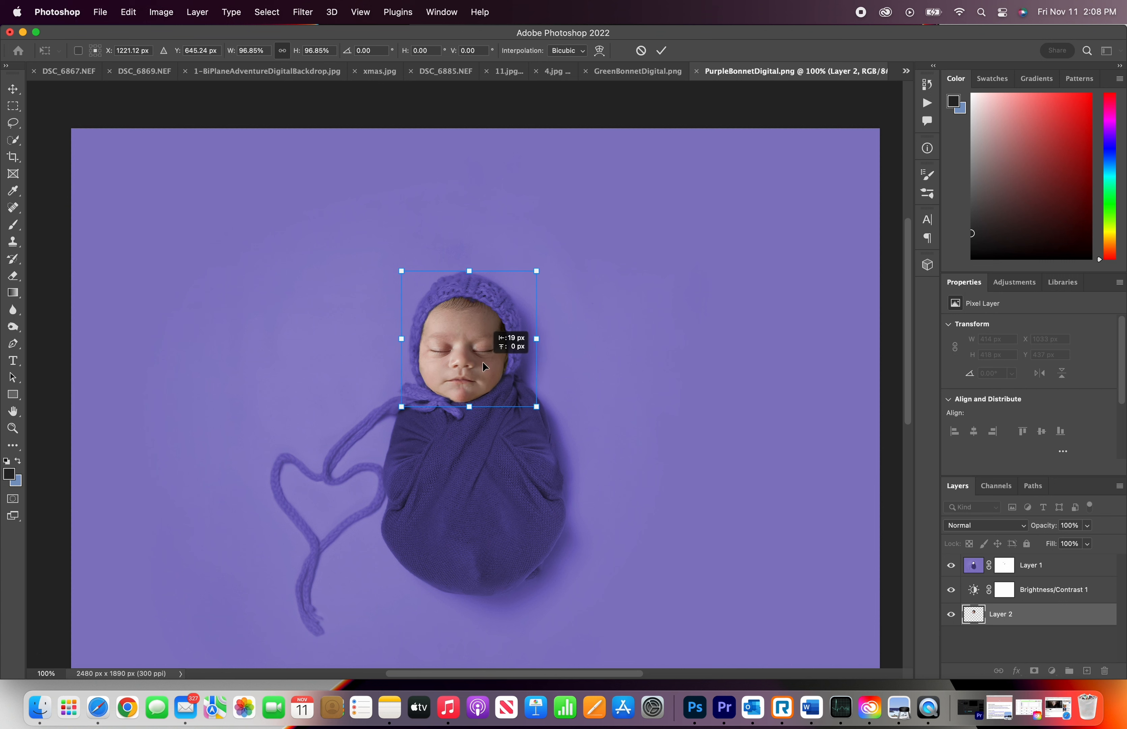
left_click(302, 12)
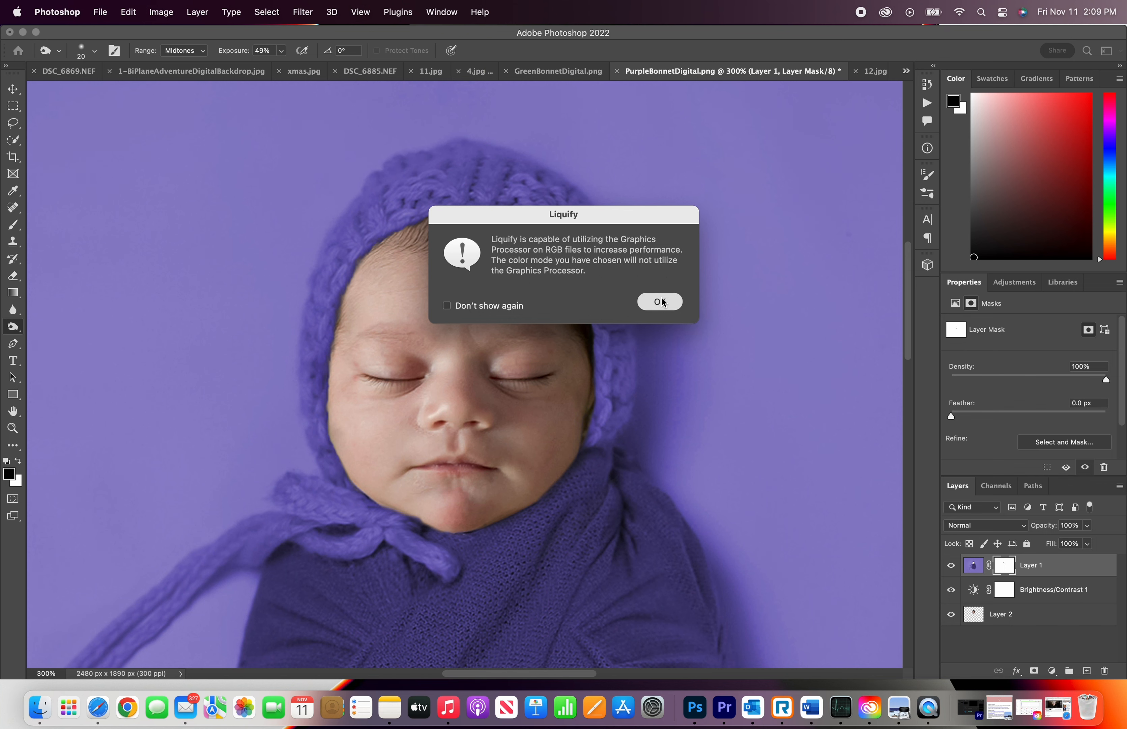
Step: Dismiss the GPU warning, push the bonnet edge with Forward Warp, and apply the Liquify
left_click(659, 302)
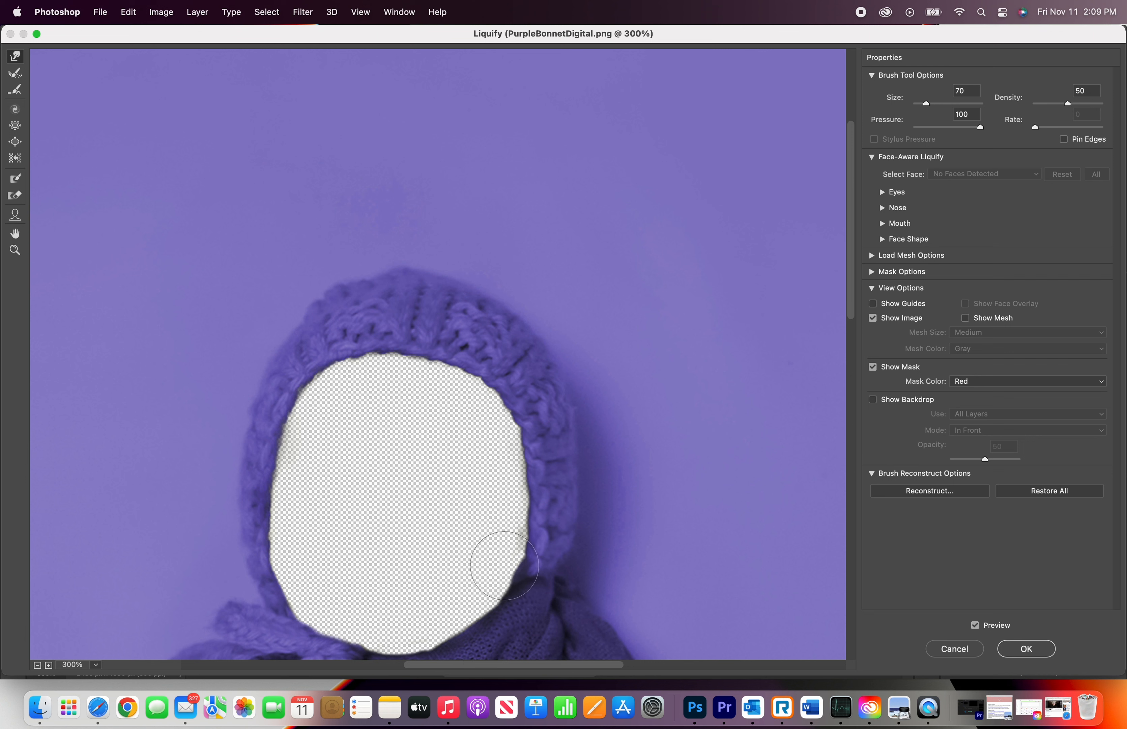
mouse_move(351, 444)
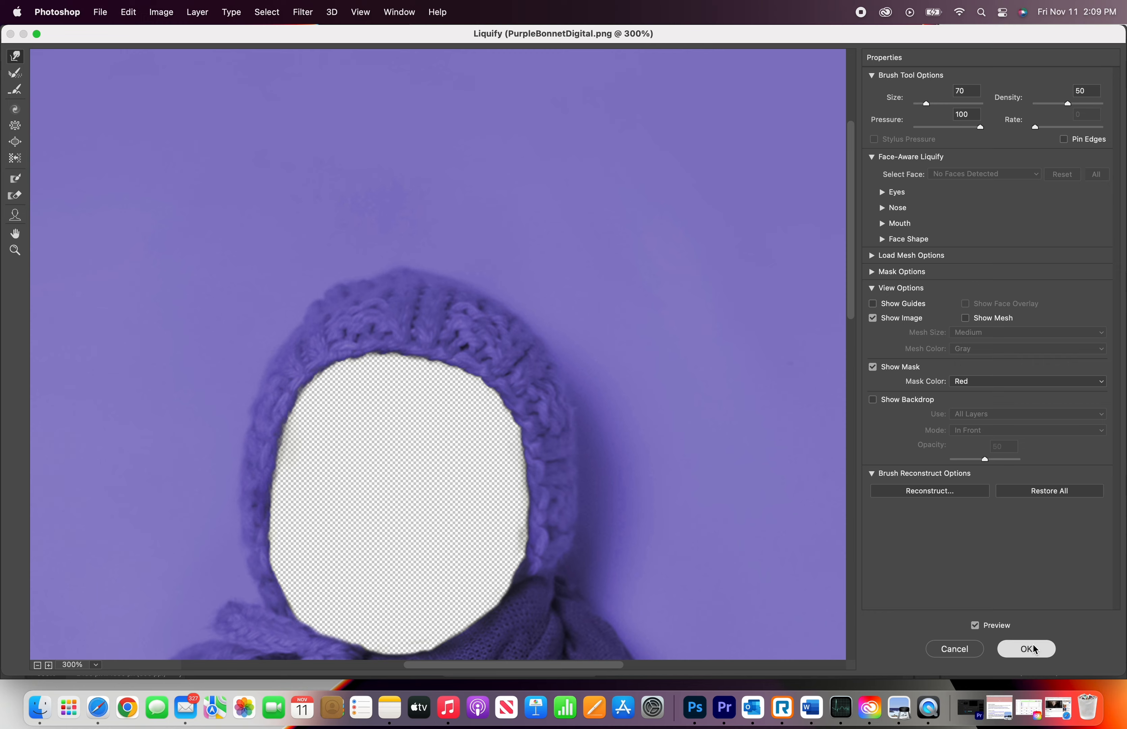
left_click(1025, 649)
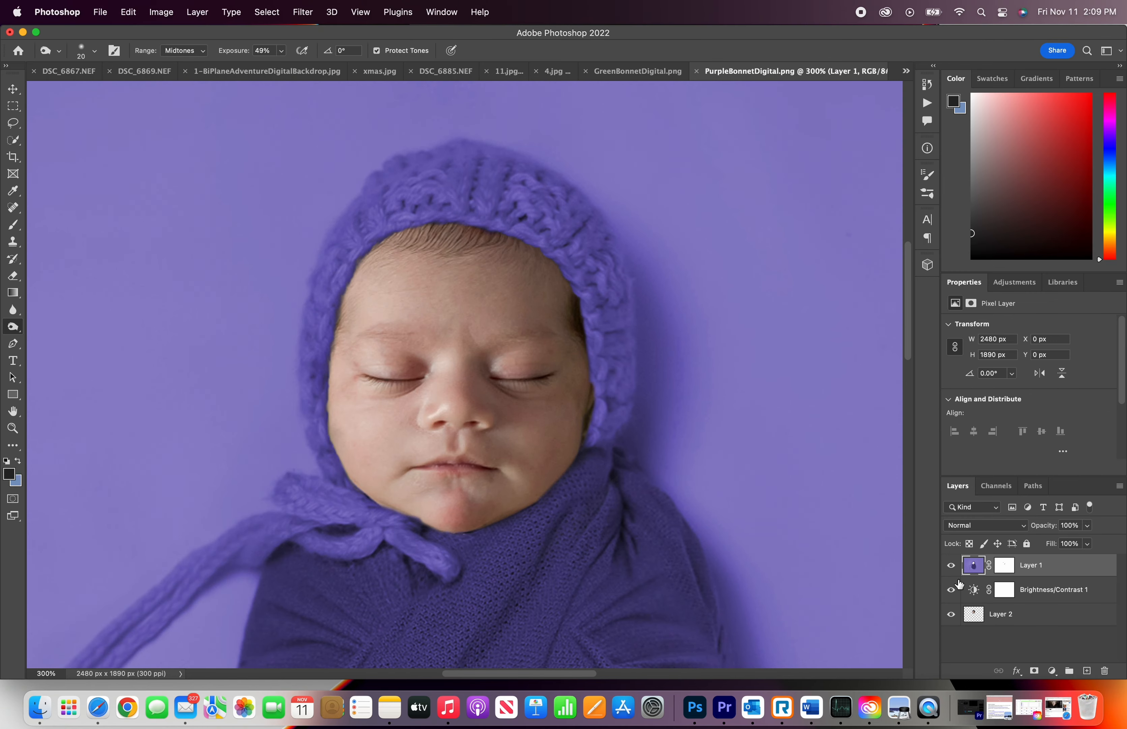
mouse_move(951, 589)
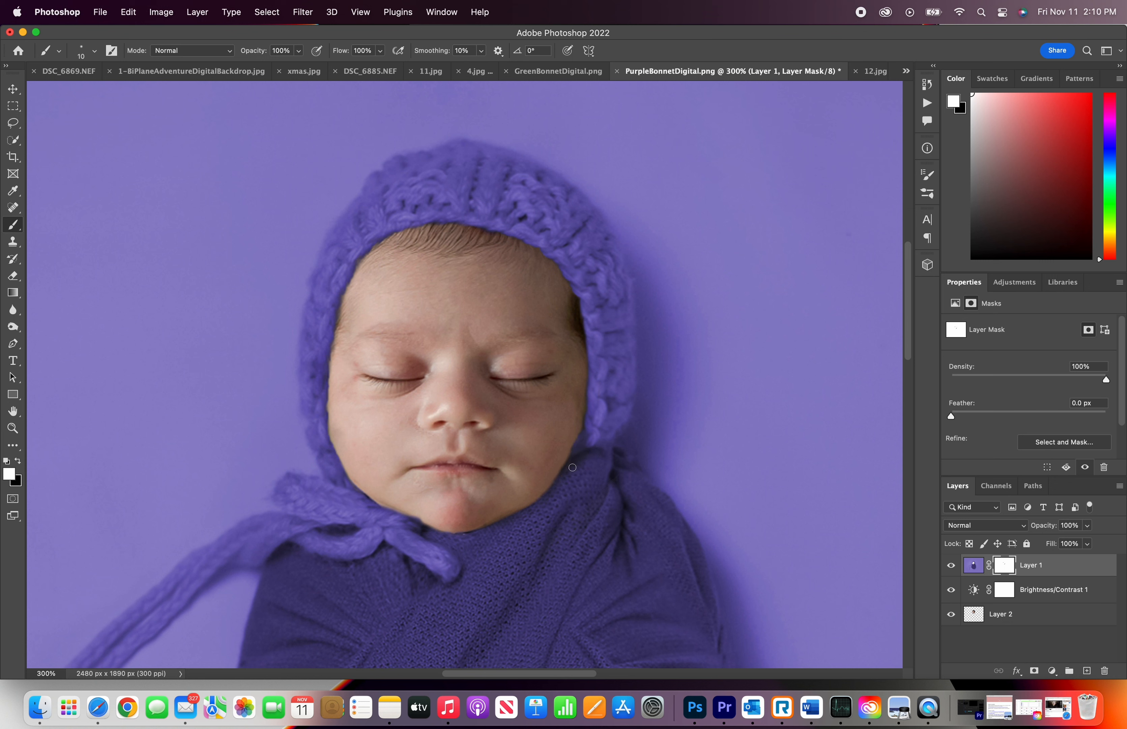
mouse_move(594, 318)
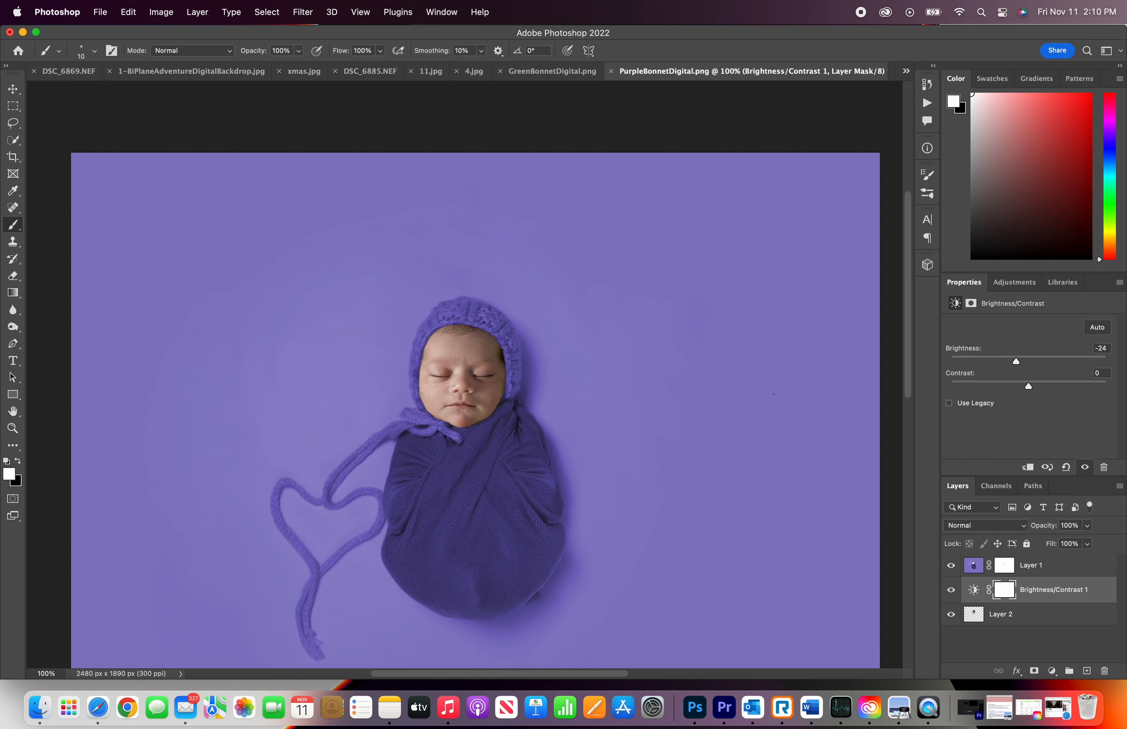
Step: Bring up the Brightness/Contrast 1 layer, now darkening the face at -24
left_click(1005, 564)
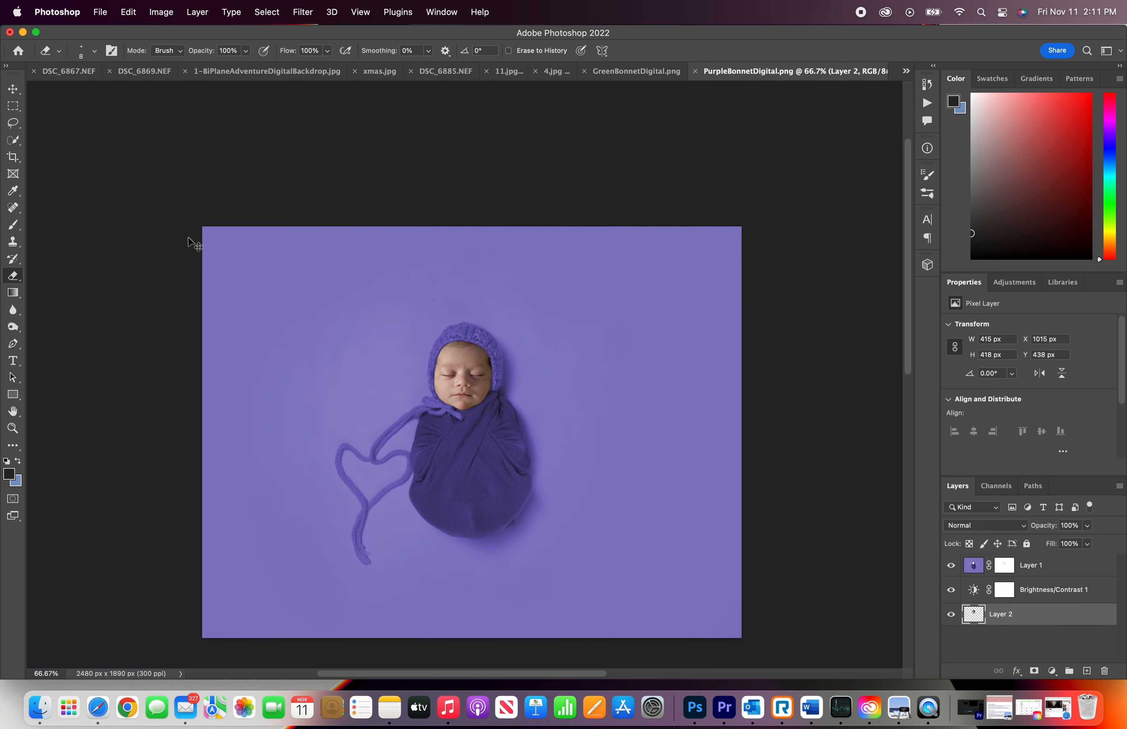
mouse_move(189, 236)
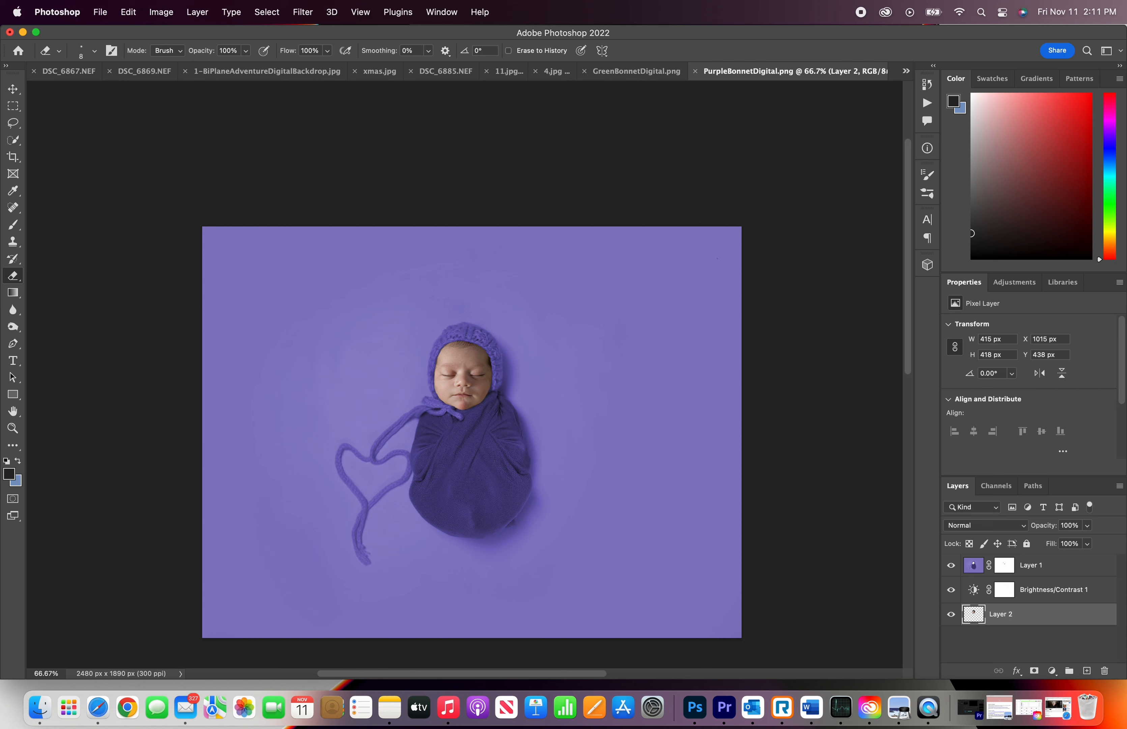
Step: Flatten all layers into a single Background via Layer > Flatten Image
left_click(160, 12)
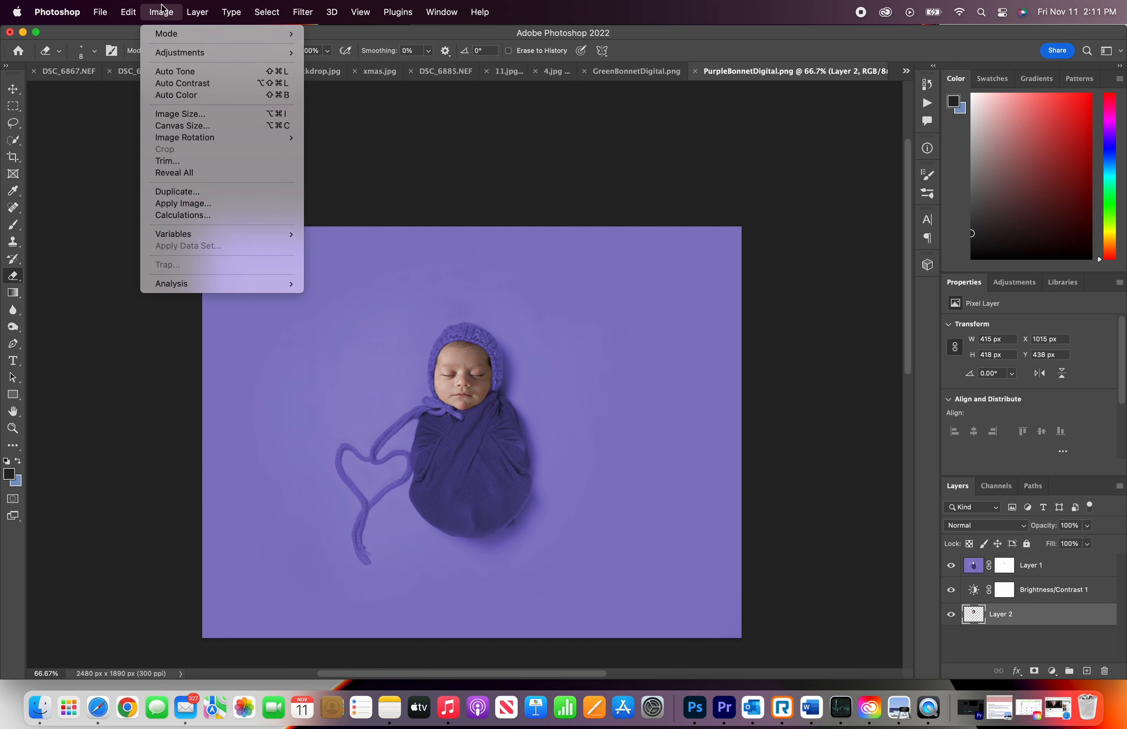
left_click(197, 12)
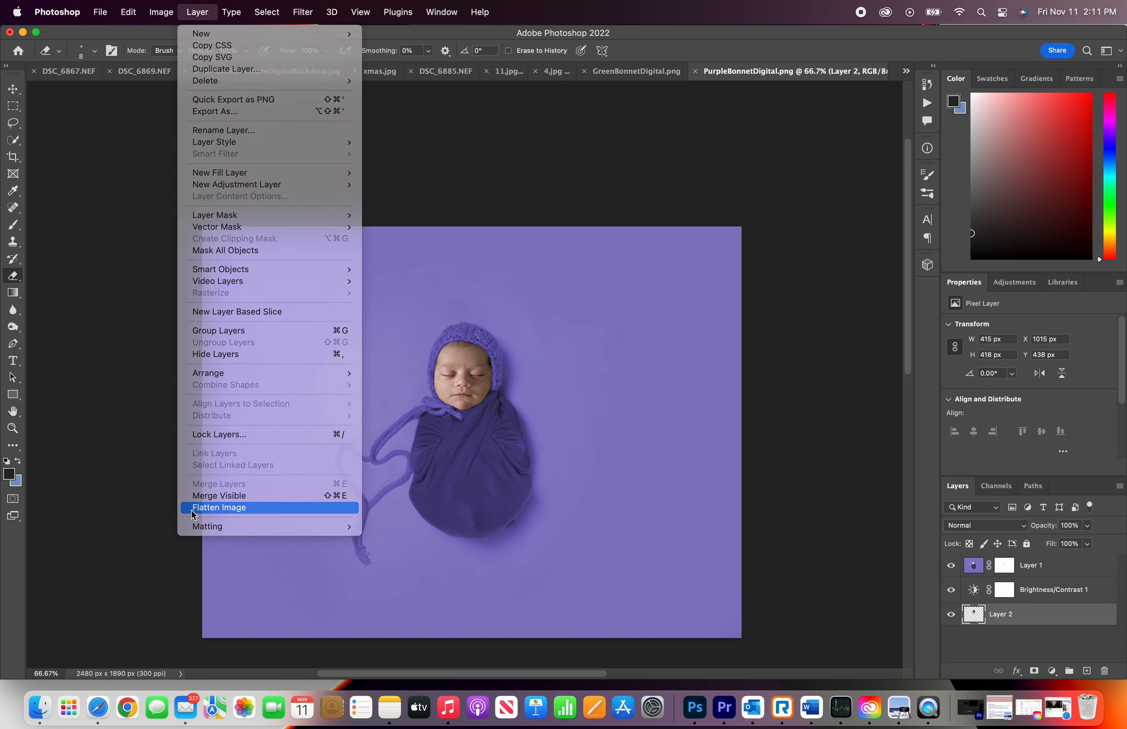
left_click(99, 12)
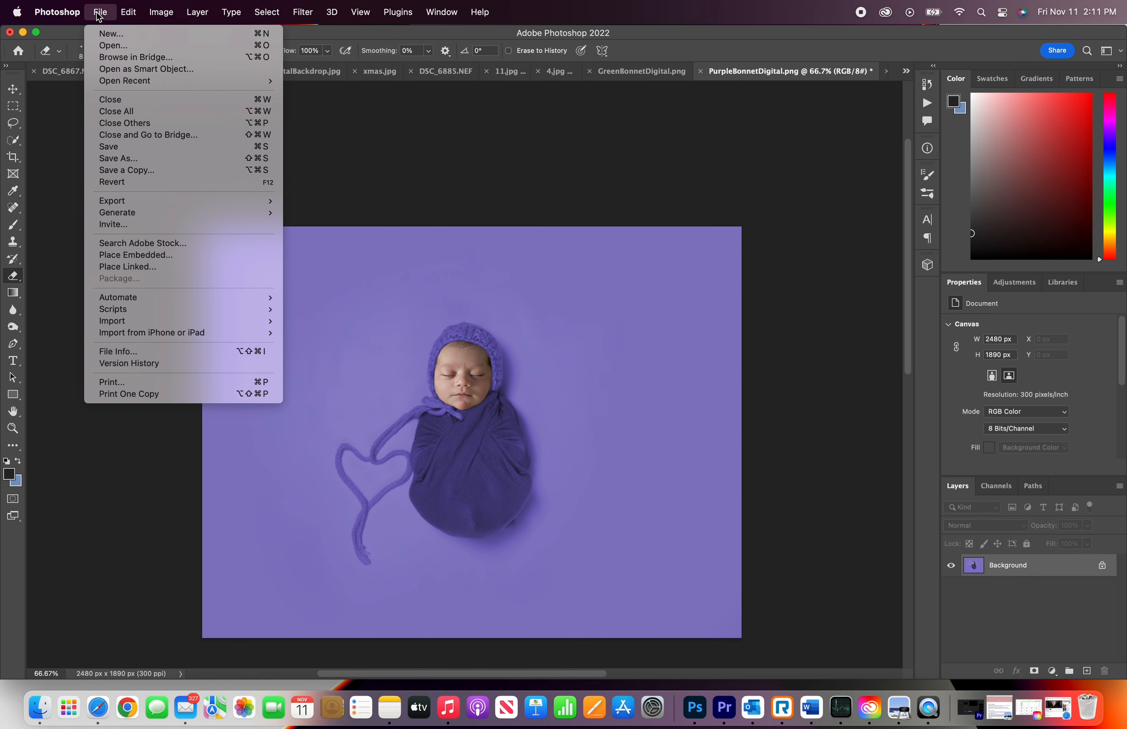
Step: Save As to this computer in the Digital Backdrops folder, with JPEG chosen as the format
left_click(107, 147)
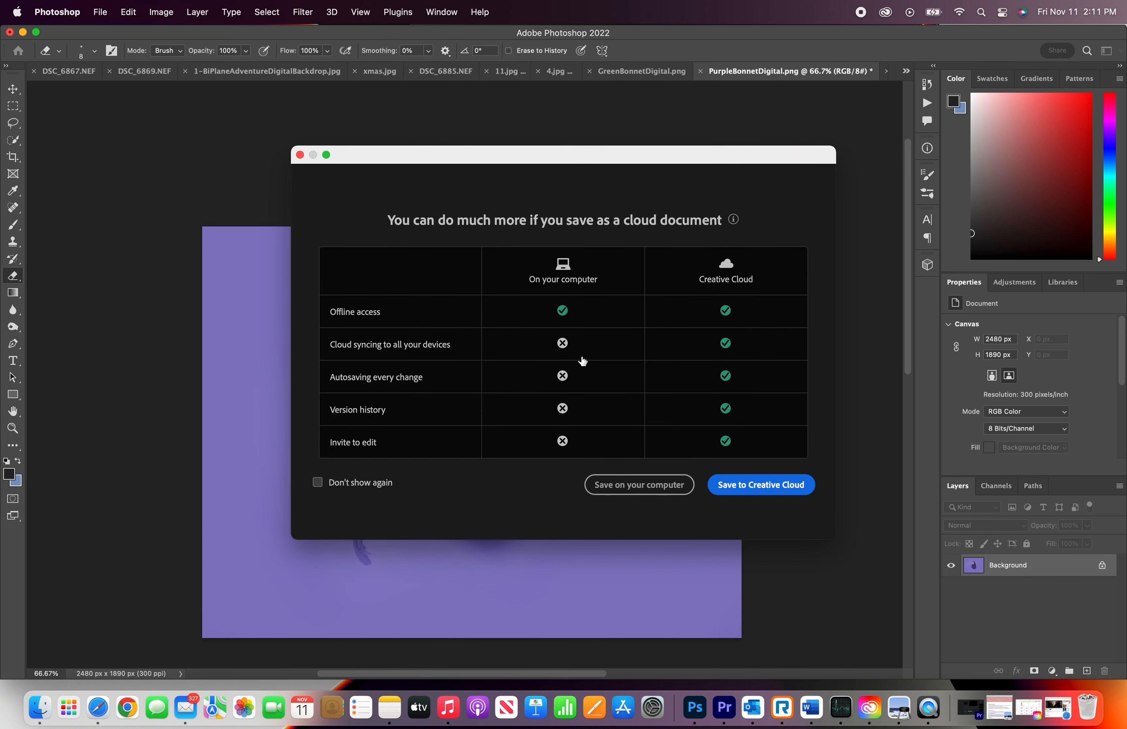
mouse_move(643, 485)
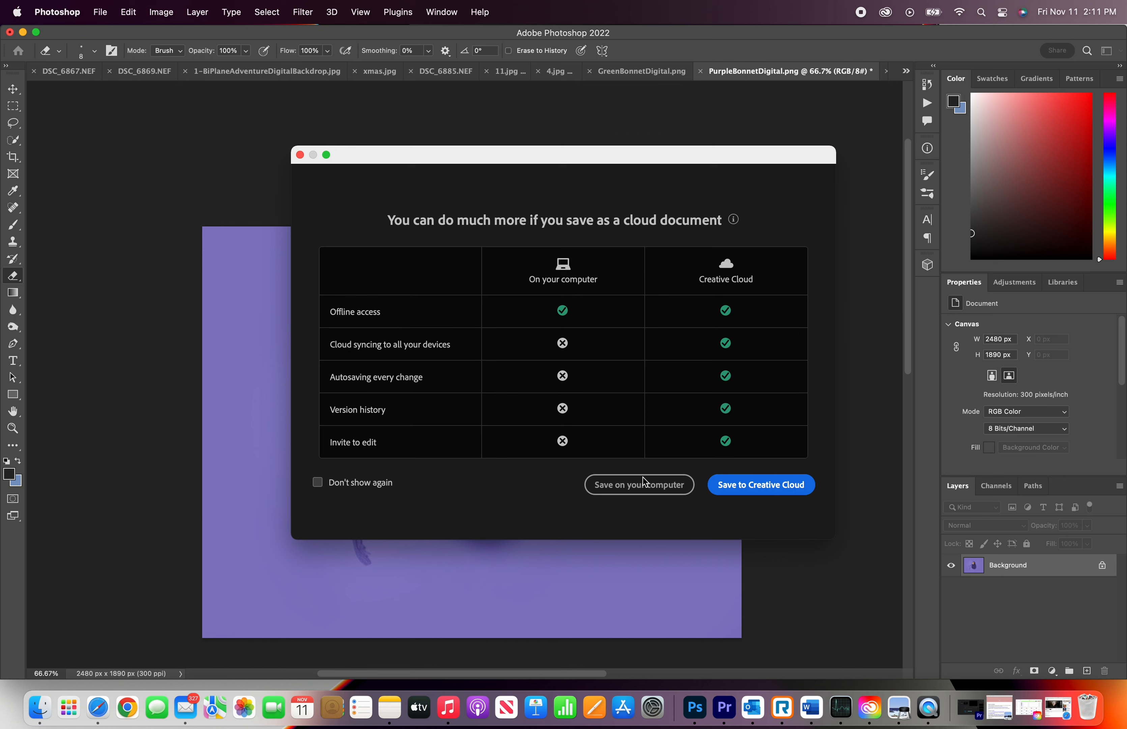
left_click(638, 485)
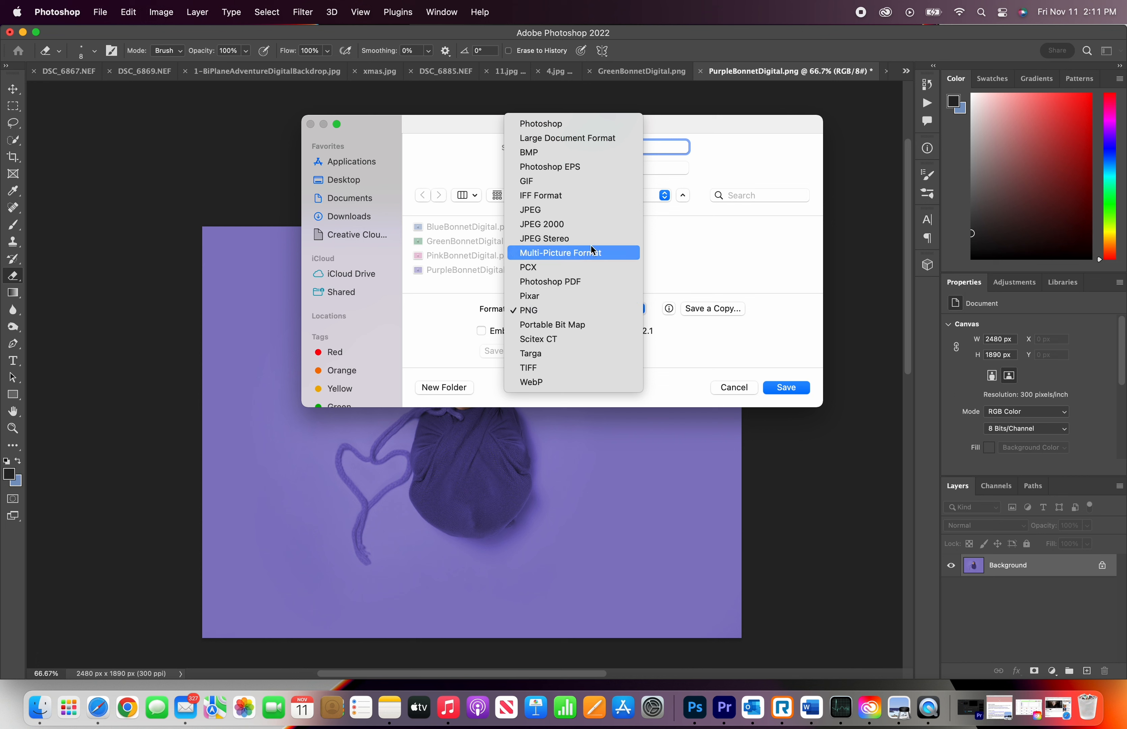
left_click(530, 210)
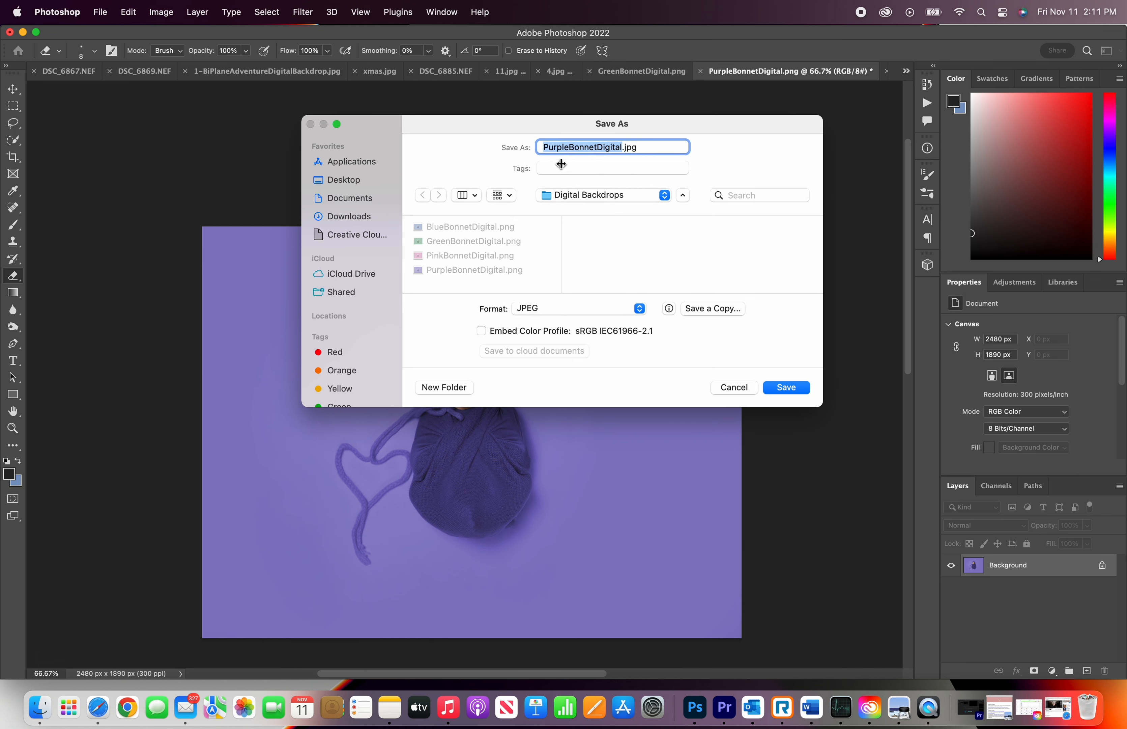
mouse_move(751, 390)
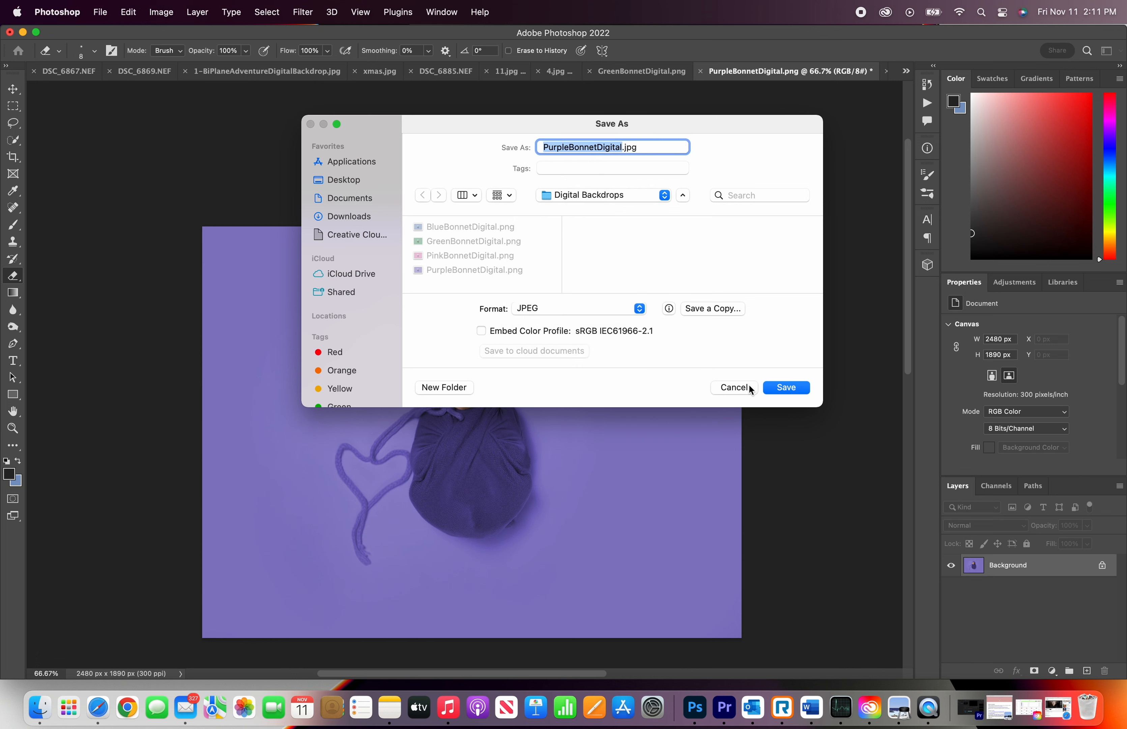